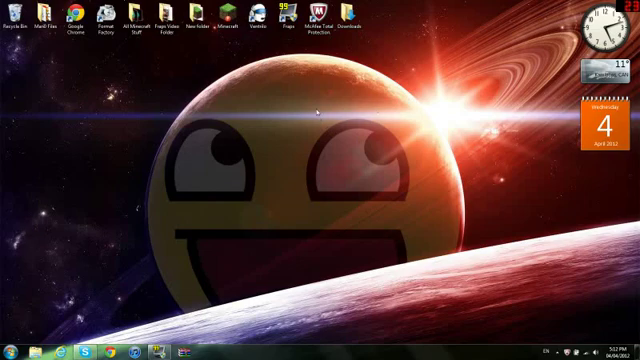
{"action": "mouse_move", "coordinate": [317, 108]}
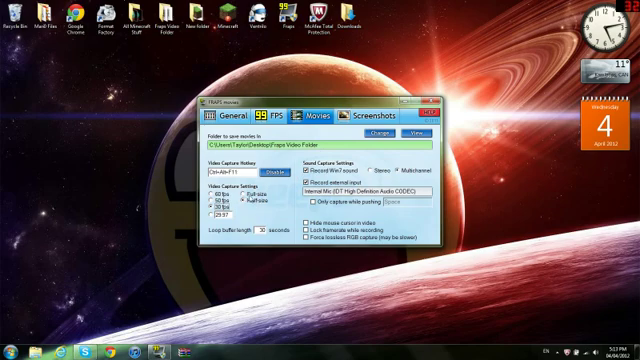
{"action": "mouse_move", "coordinate": [251, 198]}
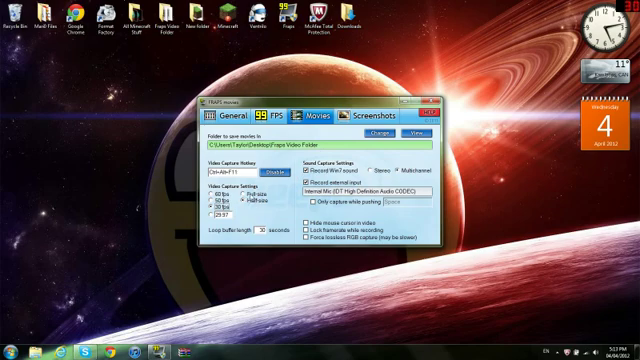